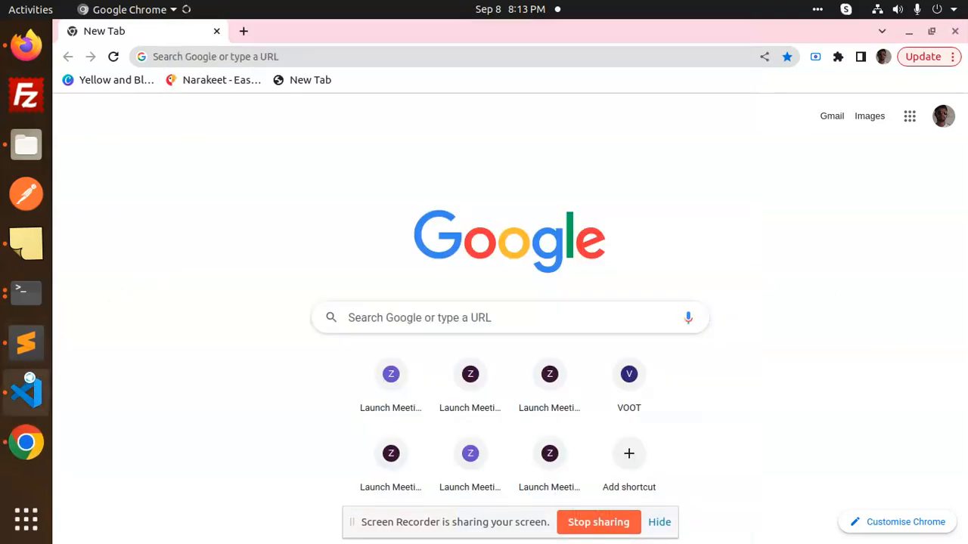
{"action": "mouse_move", "coordinate": [26, 391]}
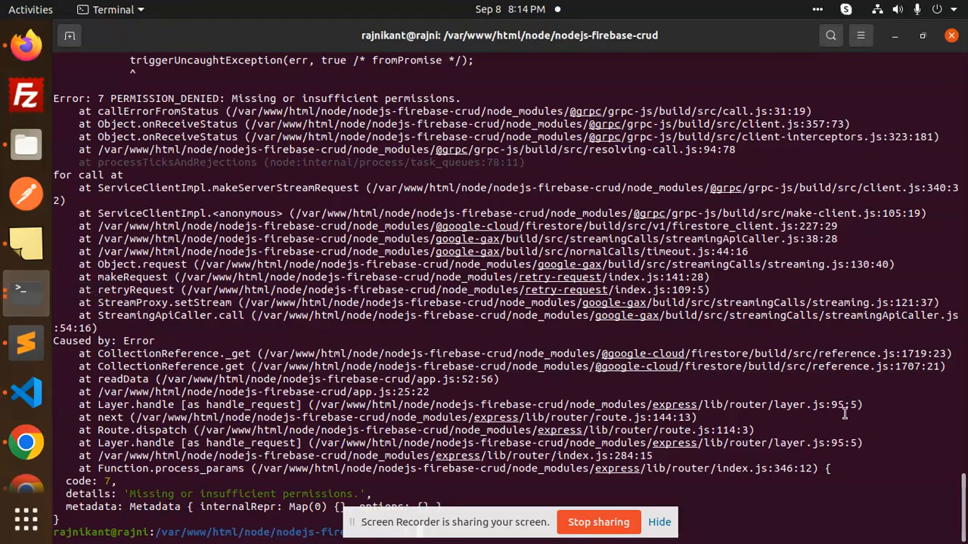
{"action": "mouse_move", "coordinate": [499, 165]}
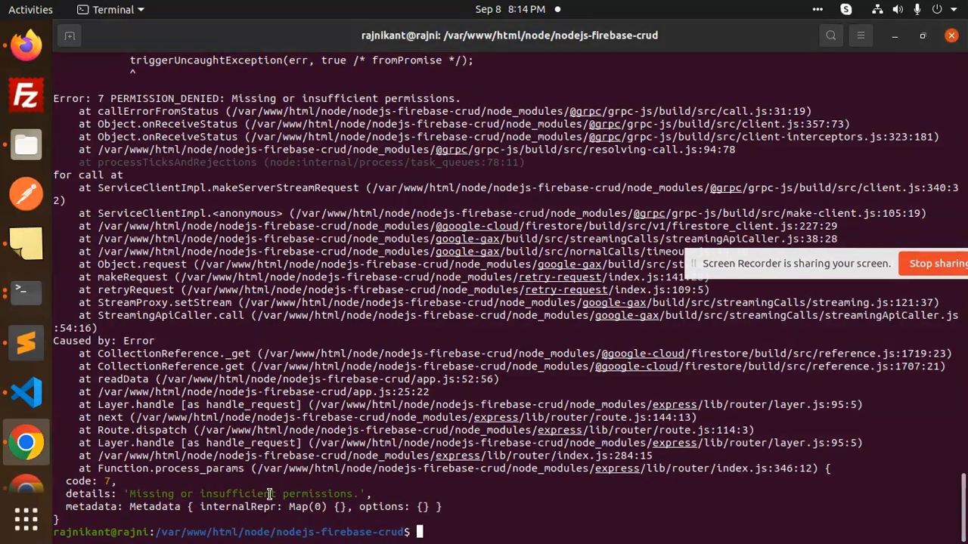
Highlight 'permissions' in the Terminal error and scroll back through the node app.js output.
{"action": "double_click", "coordinate": [318, 494]}
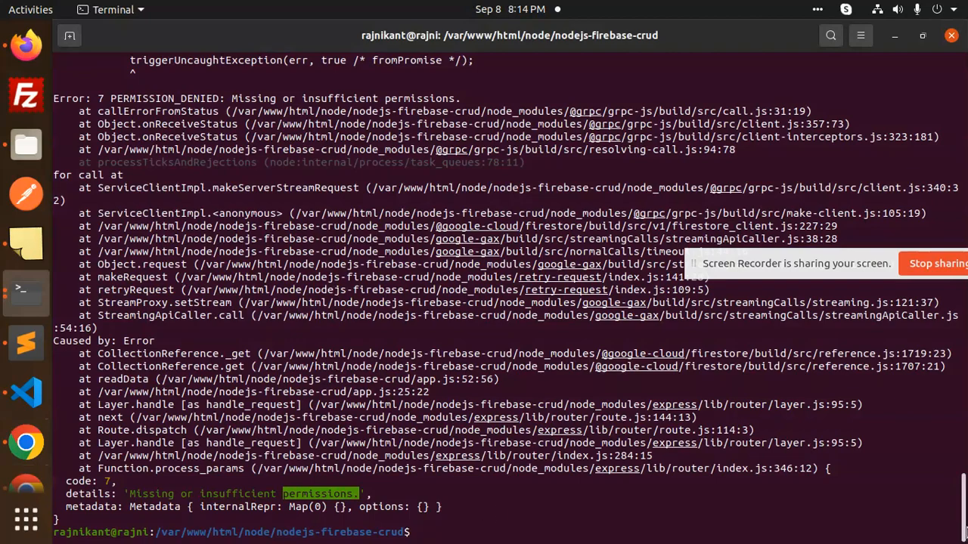
{"action": "scroll", "scroll_direction": "down", "scroll_amount": 3}
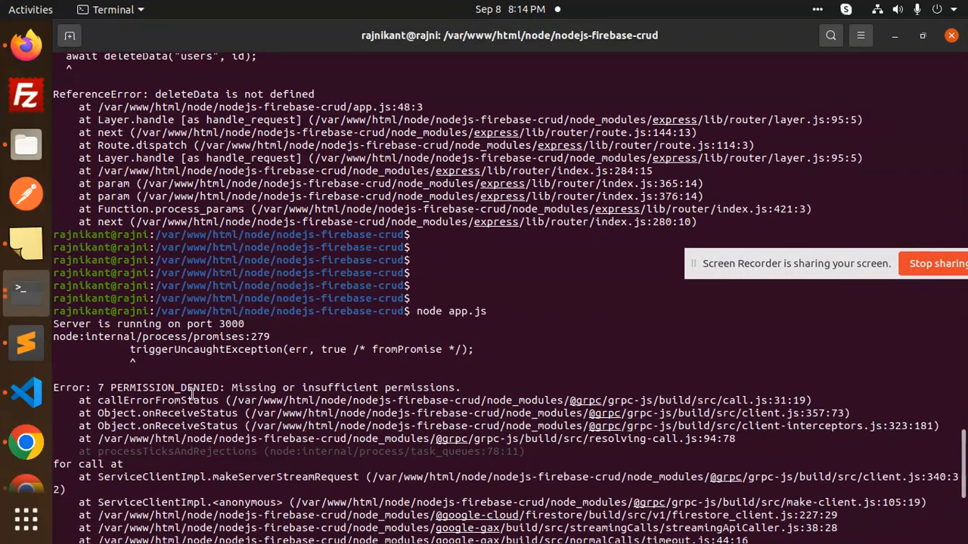
{"action": "mouse_move", "coordinate": [492, 384]}
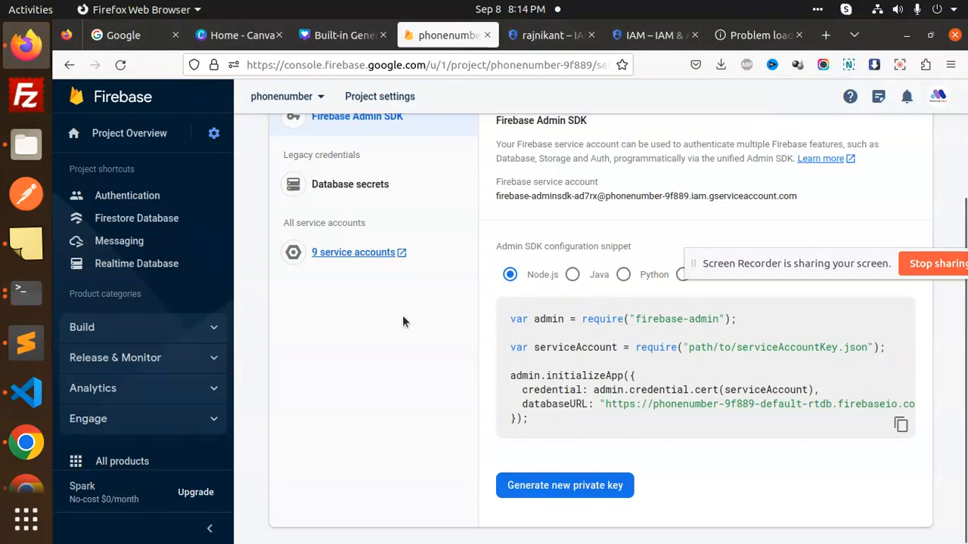
Review IAM permissions, then generate and download a new Admin SDK private key for phonenumber.
{"action": "left_click", "coordinate": [655, 34]}
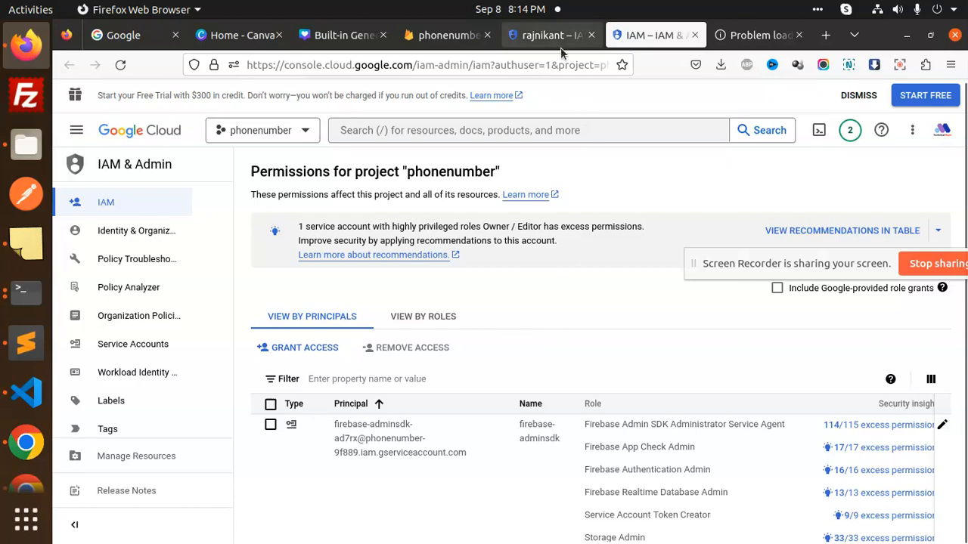
{"action": "left_click", "coordinate": [447, 35]}
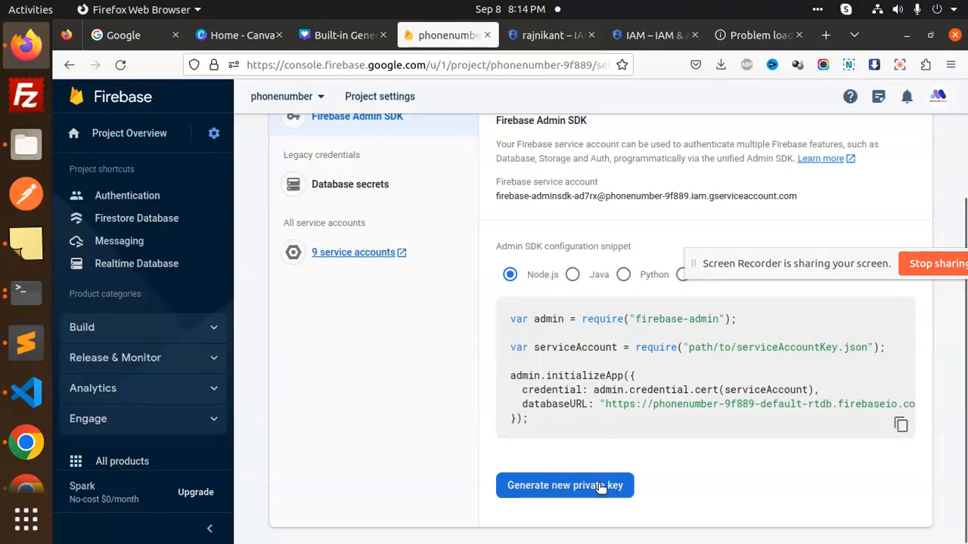
{"action": "scroll", "scroll_direction": "up", "scroll_amount": 3}
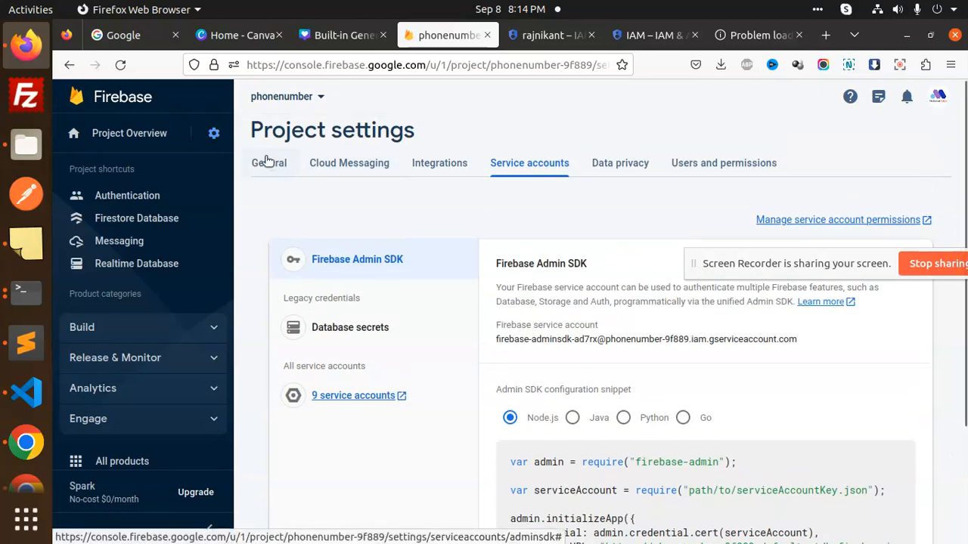
{"action": "mouse_move", "coordinate": [962, 178]}
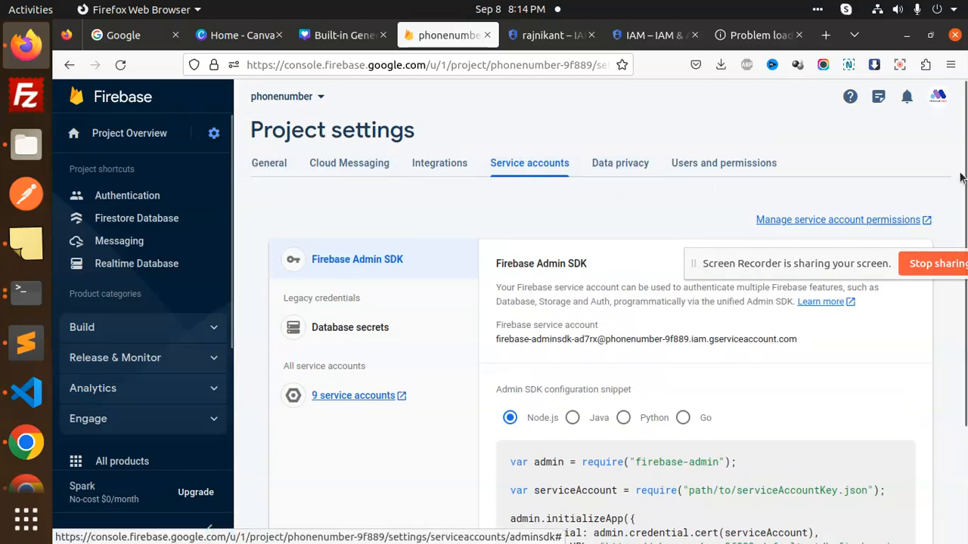
{"action": "scroll", "scroll_direction": "down", "scroll_amount": 3}
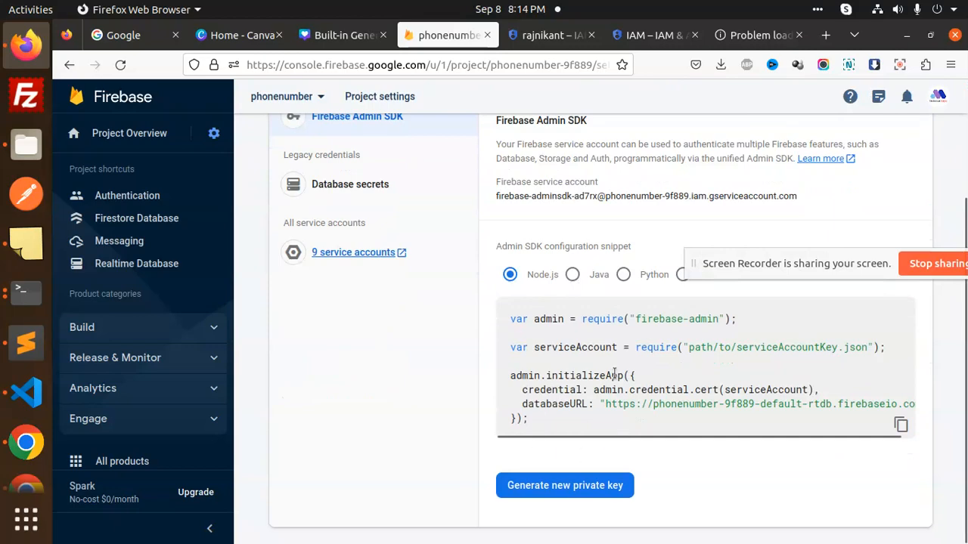
{"action": "mouse_move", "coordinate": [728, 520]}
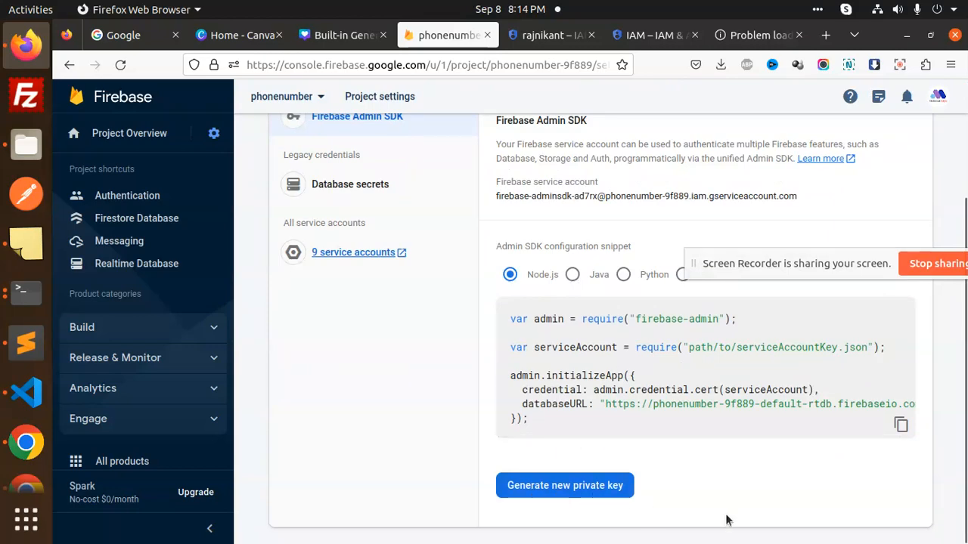
{"action": "left_click", "coordinate": [564, 485]}
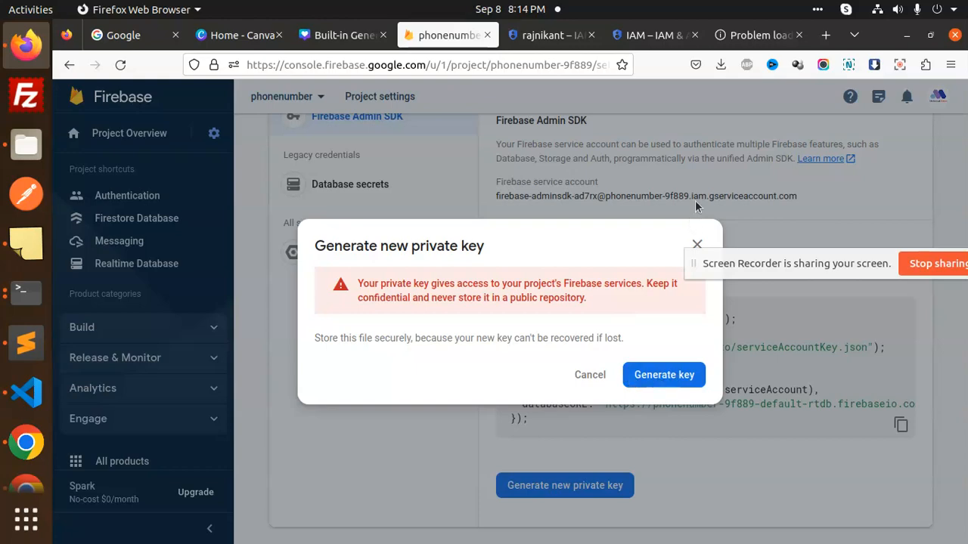
{"action": "left_click", "coordinate": [664, 375]}
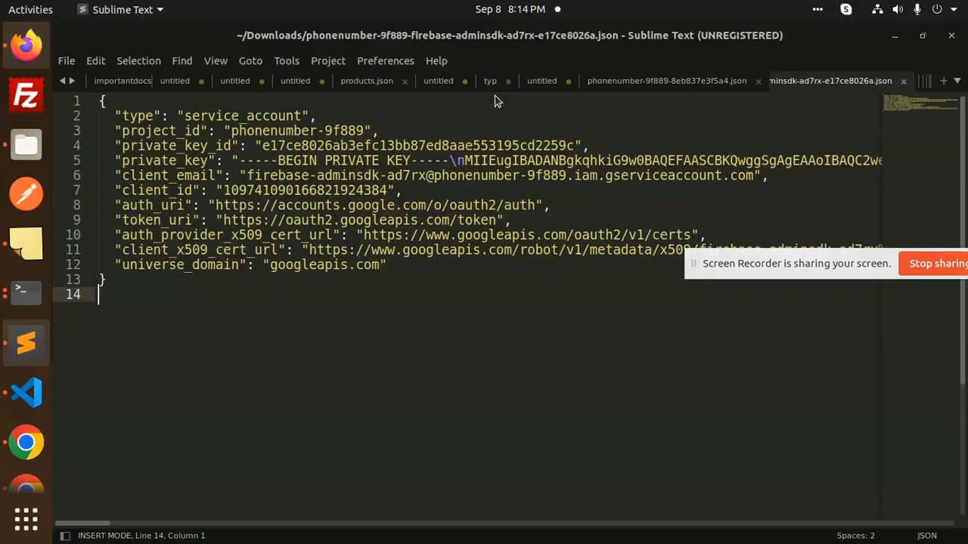
Replace serviceAccountKey.json contents with the new key's JSON and save it.
{"action": "key", "text": "ctrl+a"}
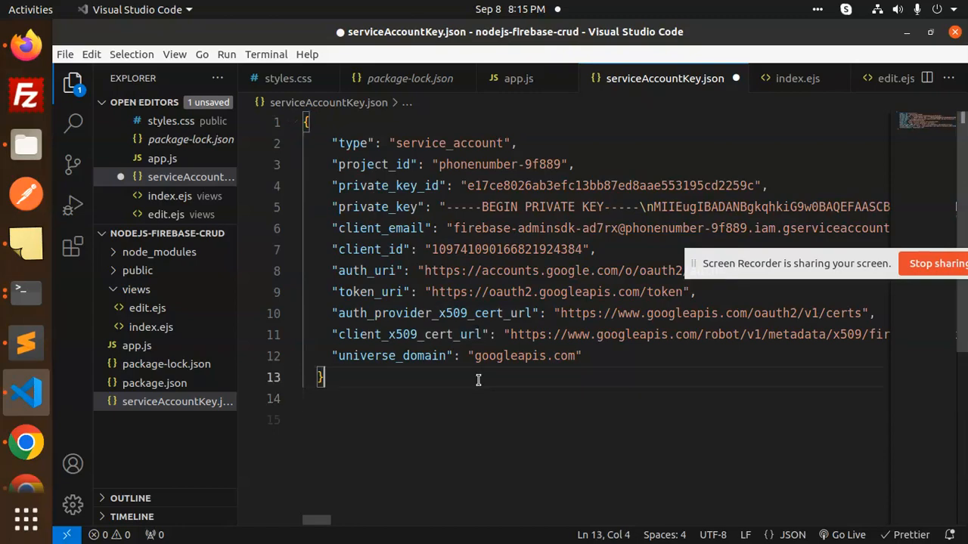
{"action": "key", "text": "ctrl+s"}
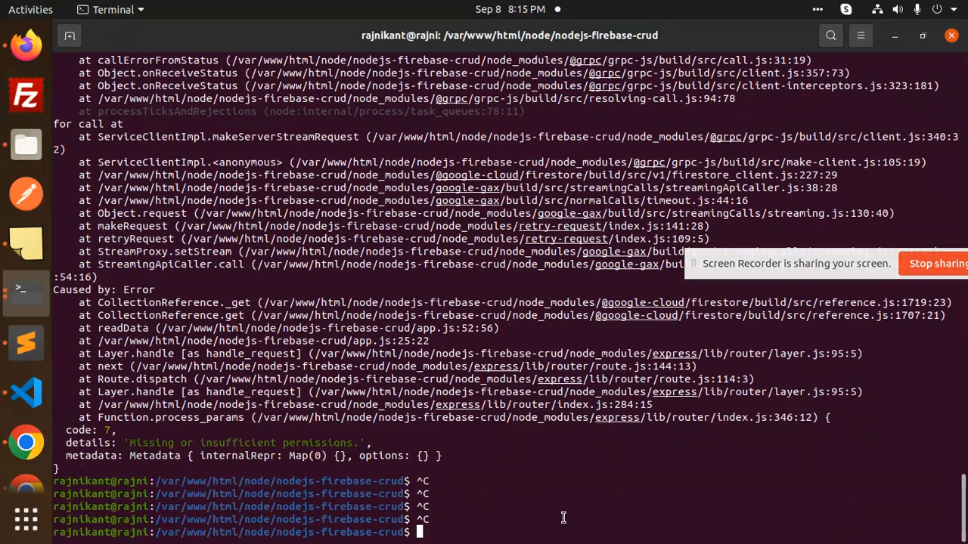
Relaunch the server with 'node app.js' and check the app's browser tab.
{"action": "type", "text": "node app.js"}
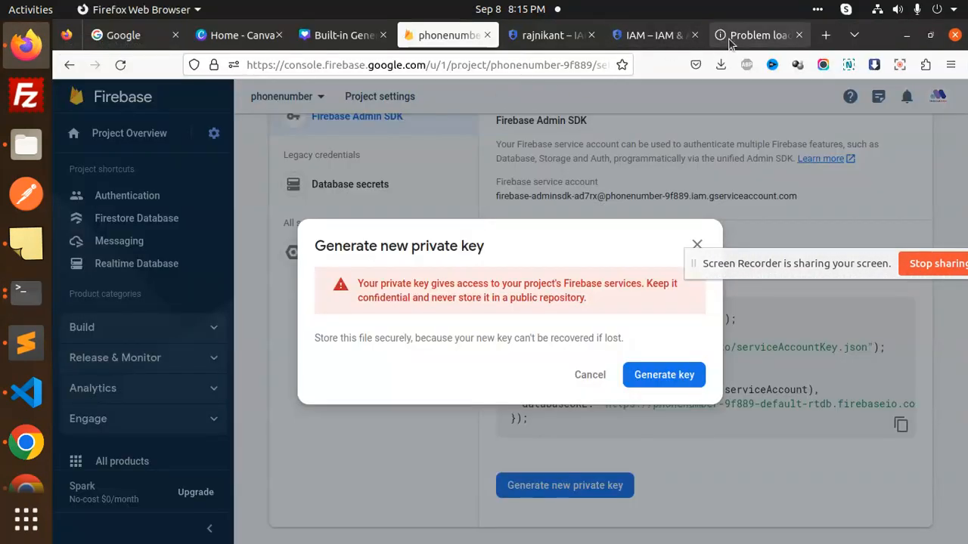
{"action": "left_click", "coordinate": [758, 35]}
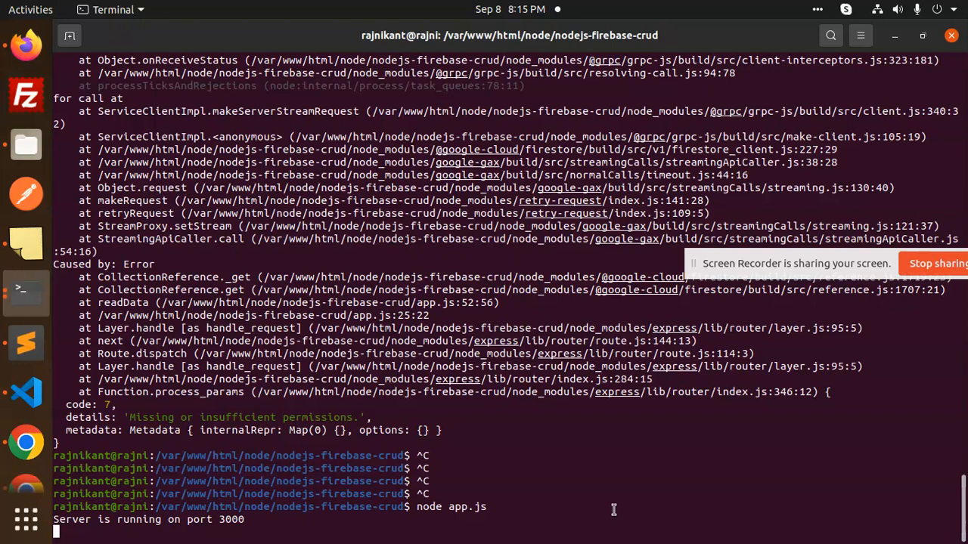
{"action": "mouse_move", "coordinate": [834, 352]}
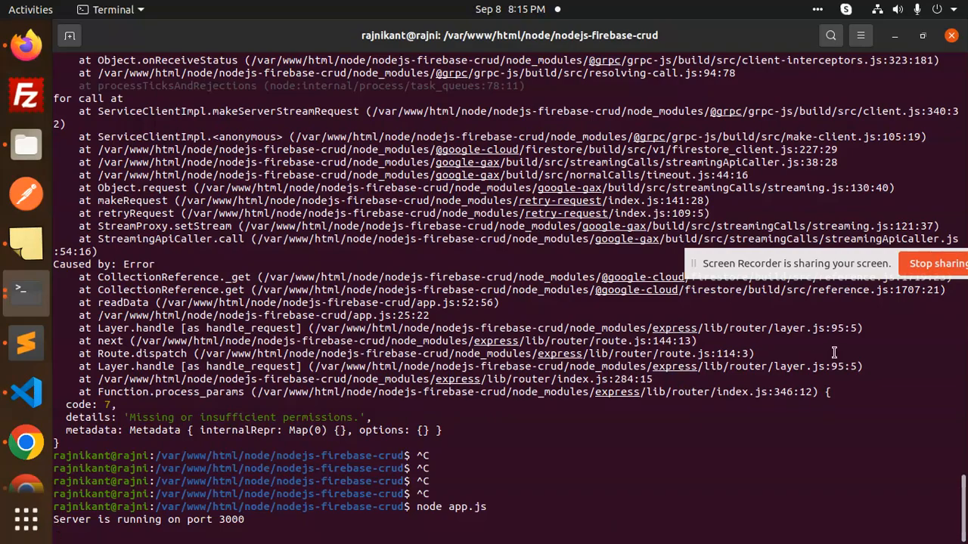